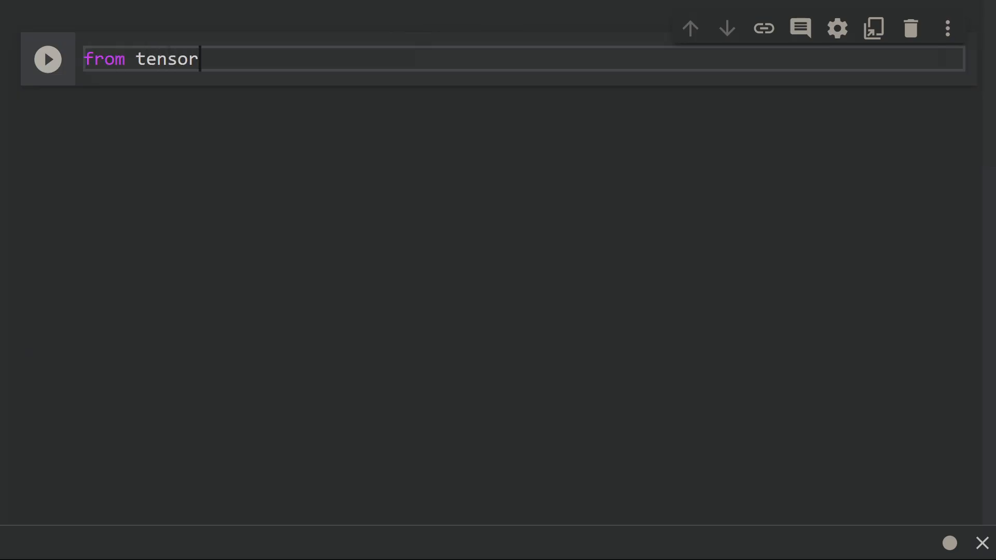
# Step: Import Keras as kr and TensorFlow as tf, and define an Input layer of shape (1,)
pyautogui.write('flow import keras as kr')
pyautogui.write('import tensorflow')
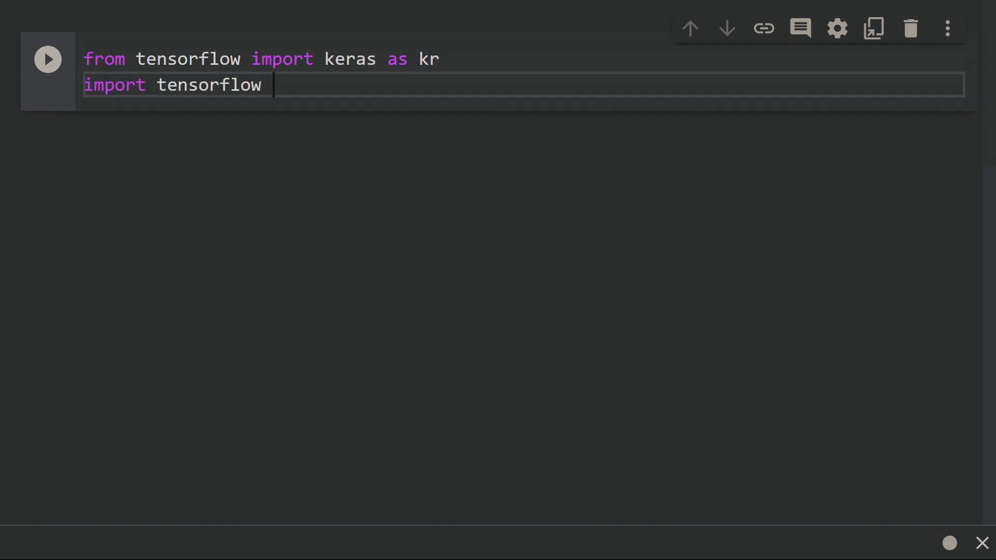
pyautogui.write('as tf')
pyautogui.write('import numpy as np')
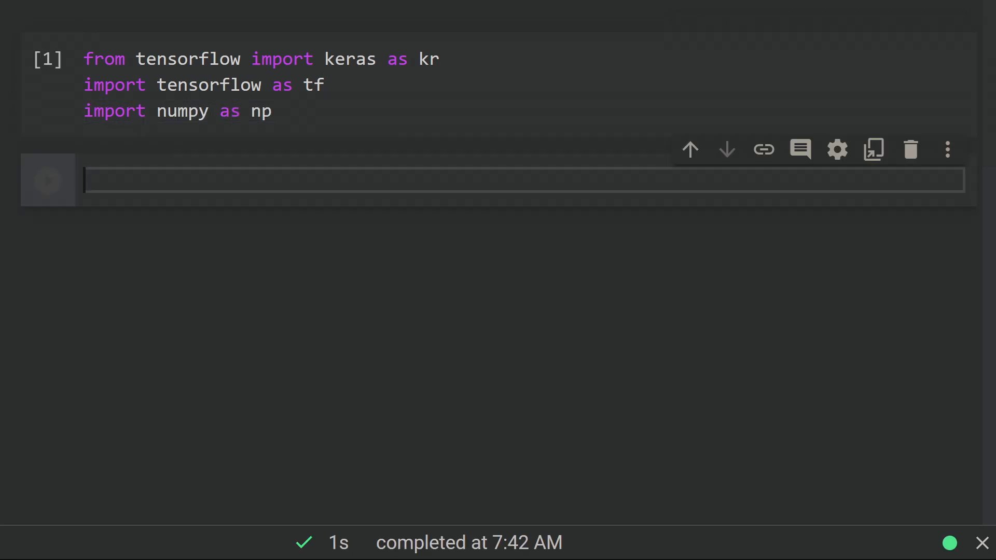
pyautogui.write('input = keras.layuer')
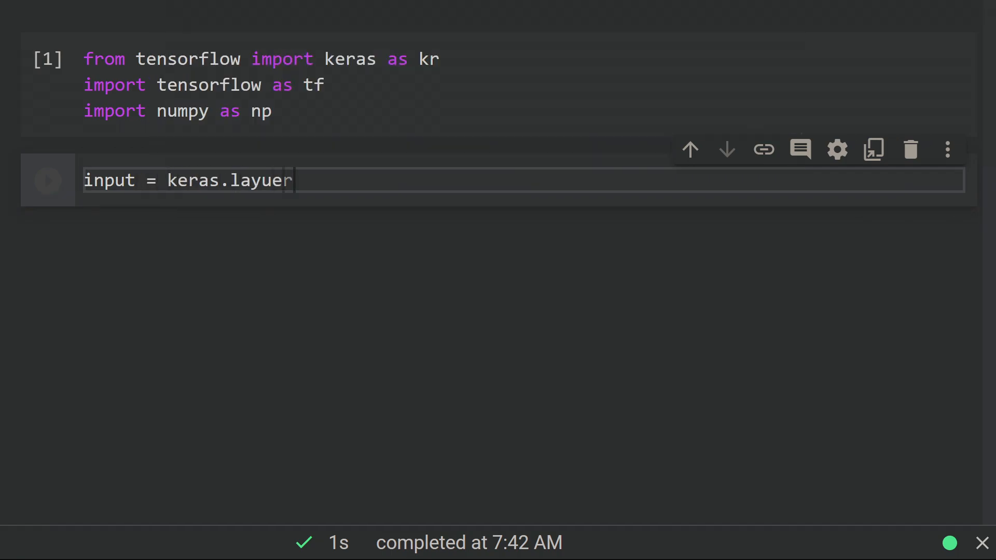
pyautogui.write('rs.Input(shape=(1,))')
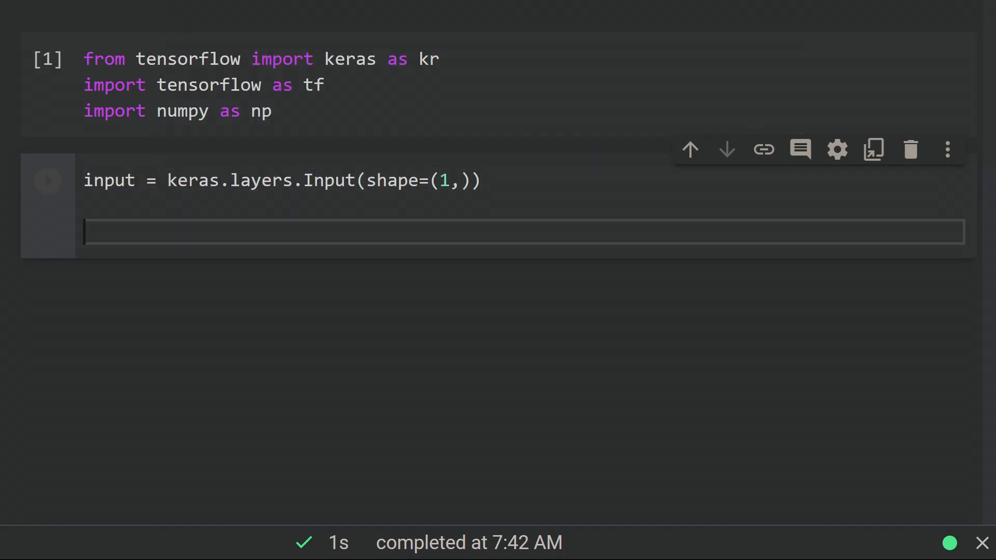
# Step: Define the backbone and two head models from kr.layers.Dense layers, including Dense(4)
pyautogui.write('backbone = kr.models.Sequential([kr.')
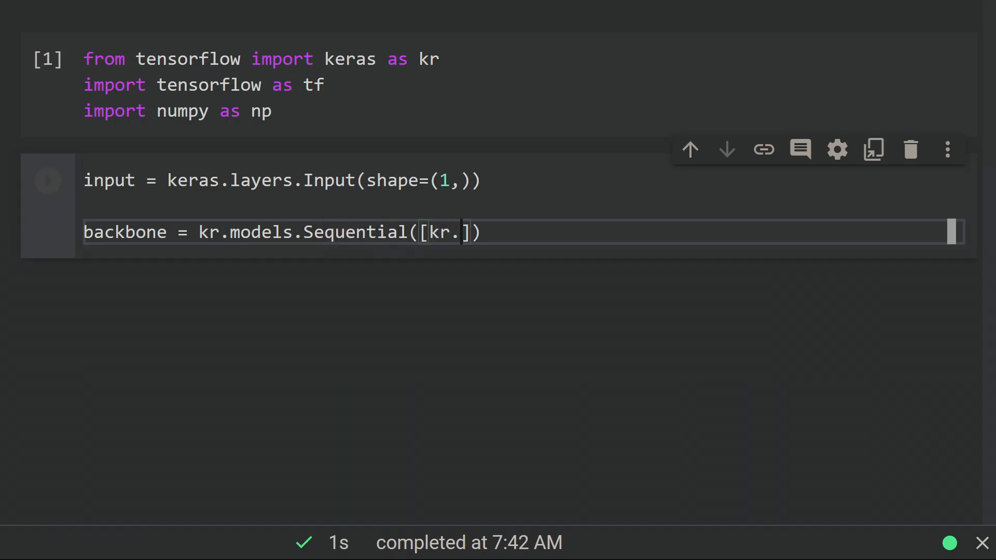
pyautogui.write('layers.Dense()')
pyautogui.write('head1 = kr.models.Sequential(.')
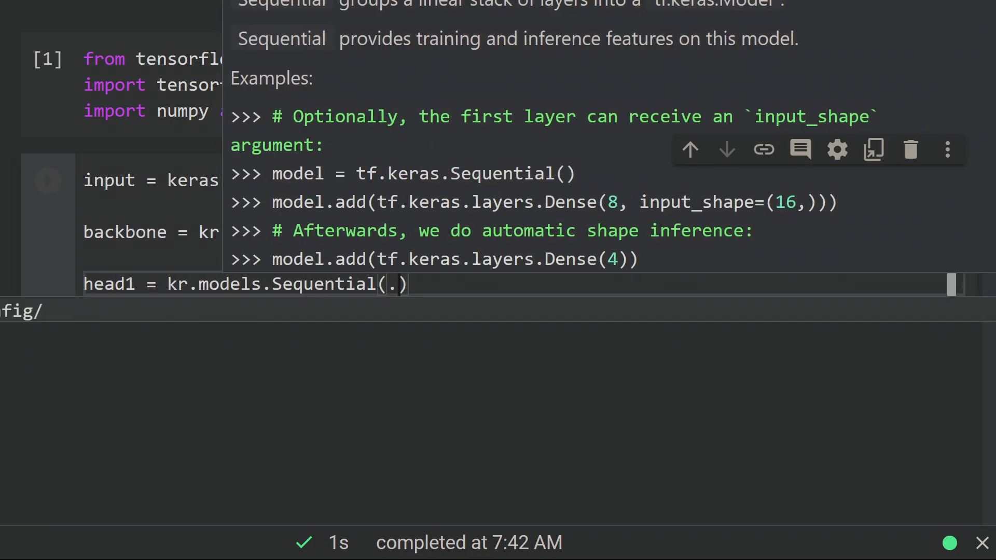
pyautogui.write('[kr.layers.Dense(4), kr.layers.Dense(1)])')
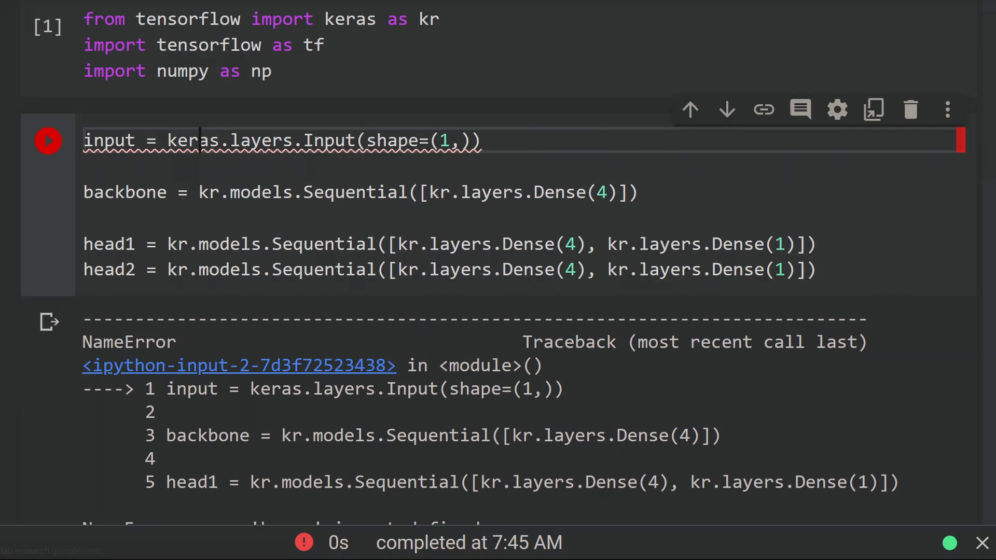
pyautogui.scroll(-3)
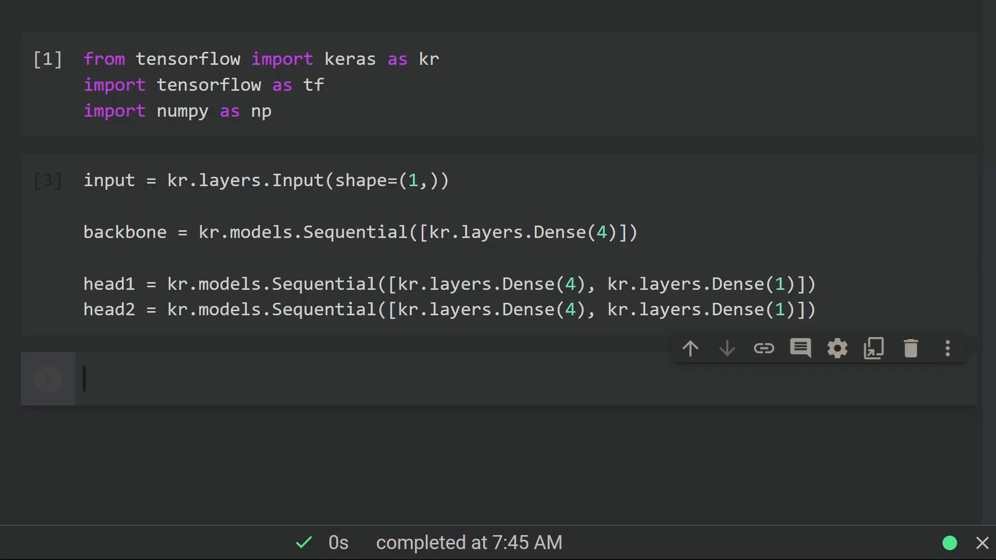
# Step: Compute the latent output and build kr.models.Model with outputs [output1, output2]
pyautogui.write('latent =')
pyautogui.write('model = kr.models.')
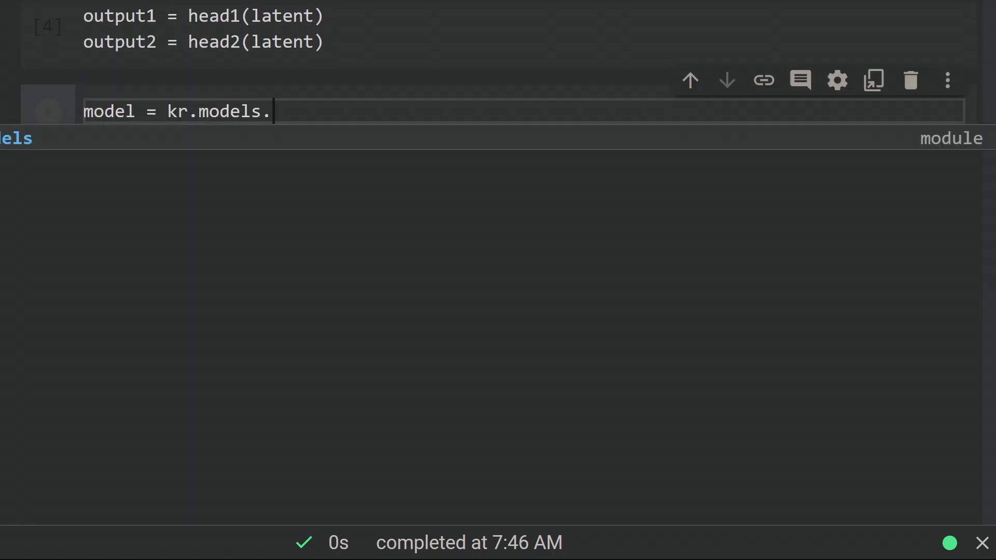
pyautogui.write('Model(inputs=')
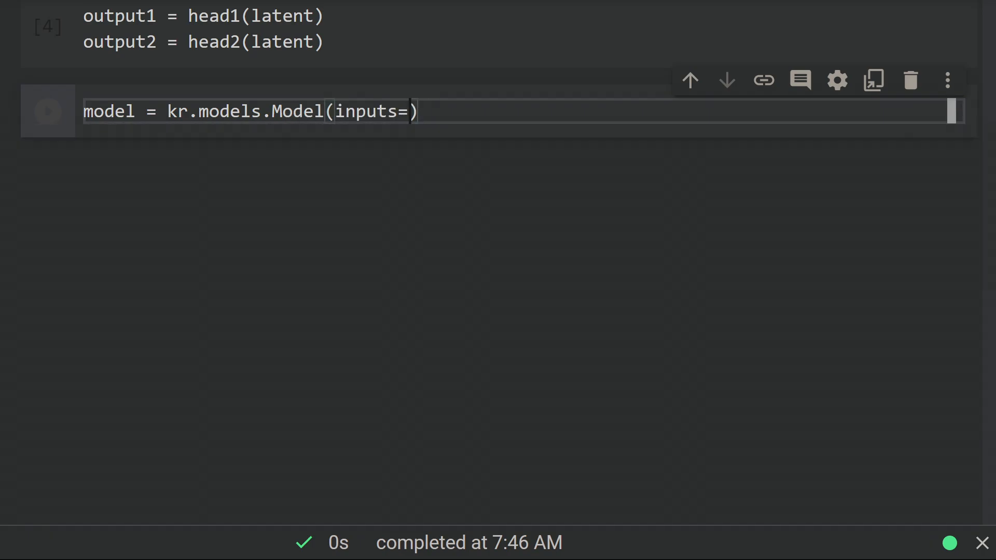
pyautogui.write('input_layer, outputs=[output1, output2]')
pyautogui.write('model.summary()')
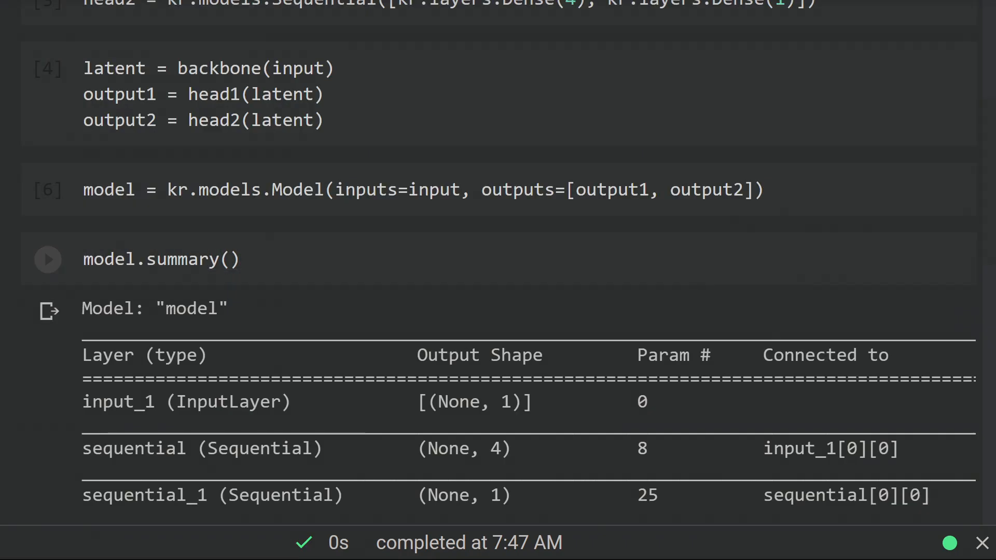
pyautogui.scroll(-3)
pyautogui.write('opt = kr.')
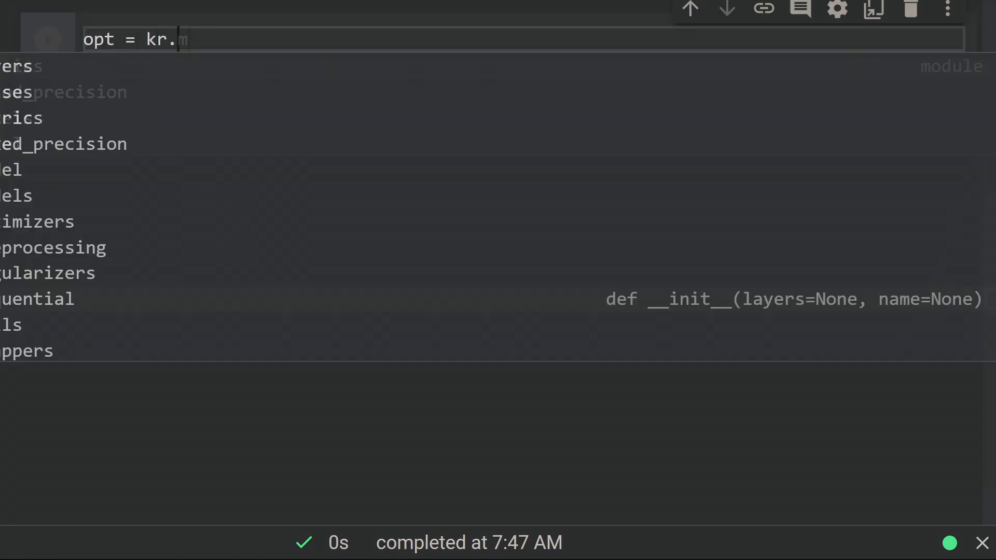
# Step: Create an Adam optimizer and a 1000-step loop with a GradientTape and random input
pyautogui.write('optimizers.Adam()')
pyautogui.write('for i i')
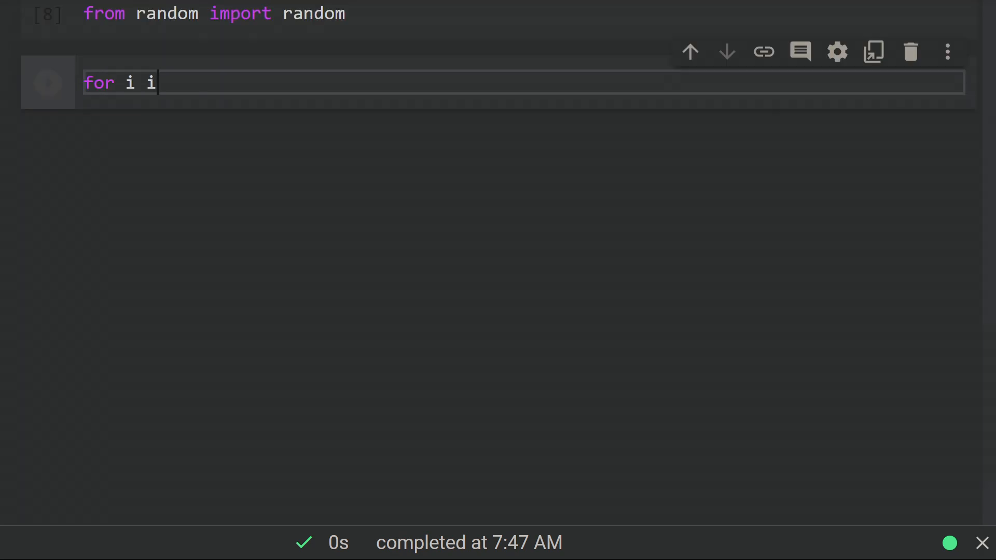
pyautogui.write('n range(1000):')
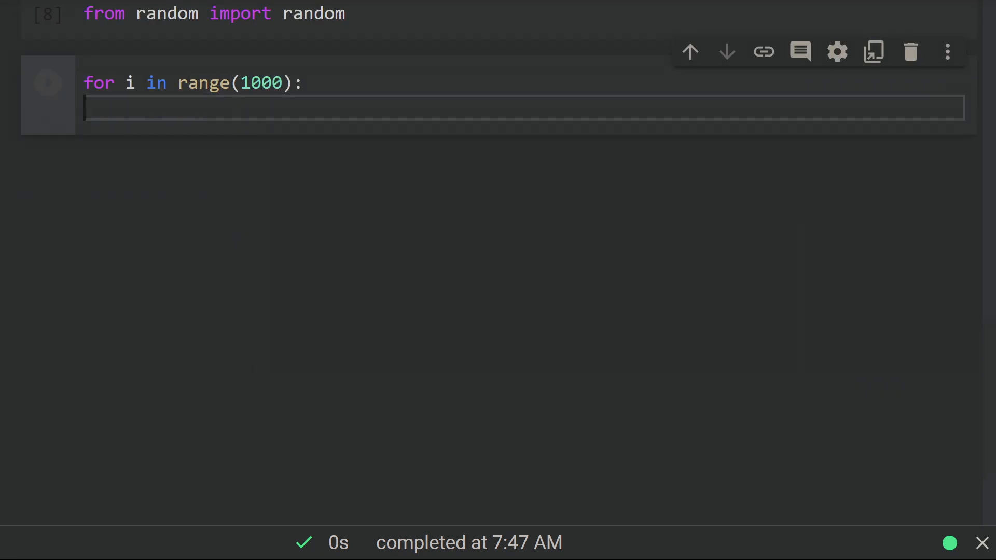
pyautogui.write('with t')
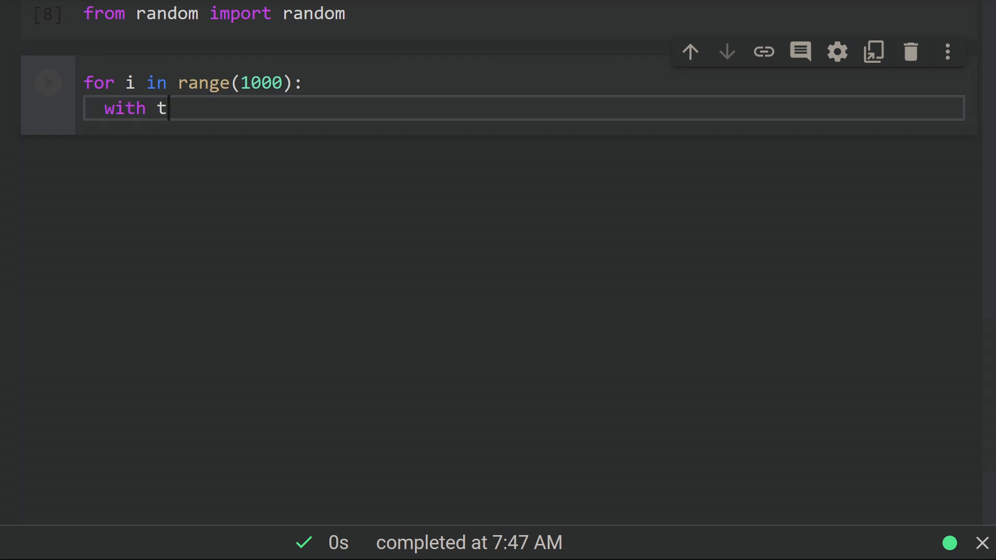
pyautogui.write('f.GradientTa')
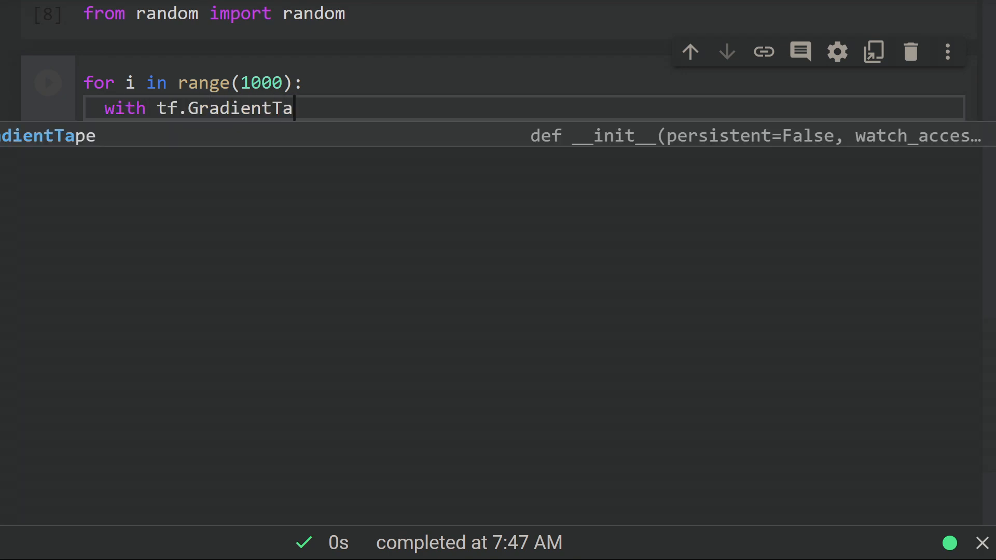
pyautogui.write('pe() as tap')
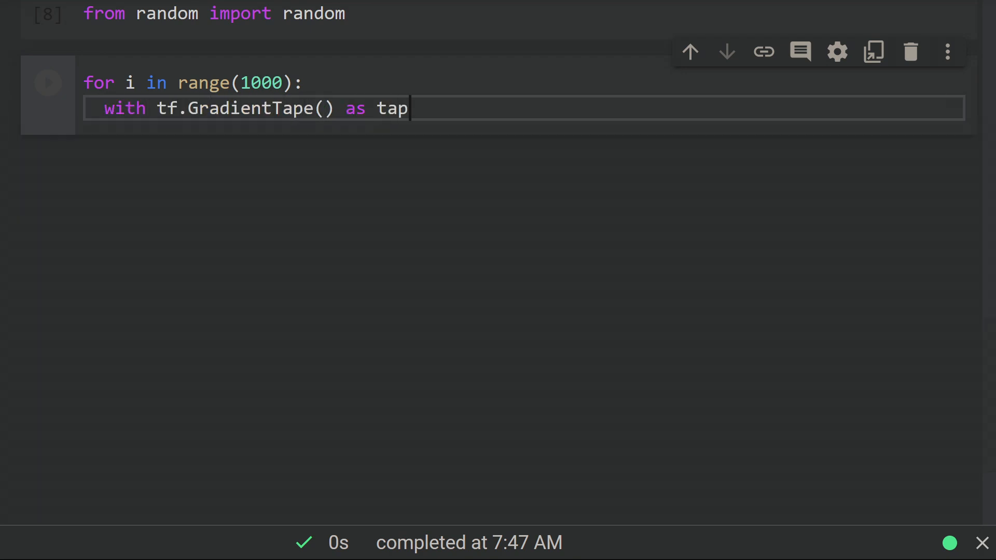
pyautogui.write('pe:')
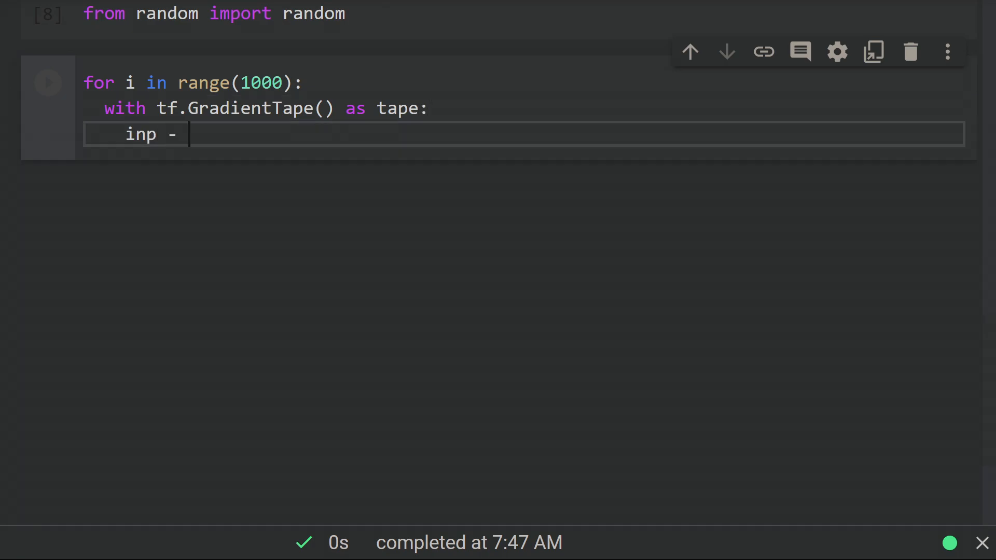
pyautogui.write('= random()')
pyautogui.write('out2 = inp / 2')
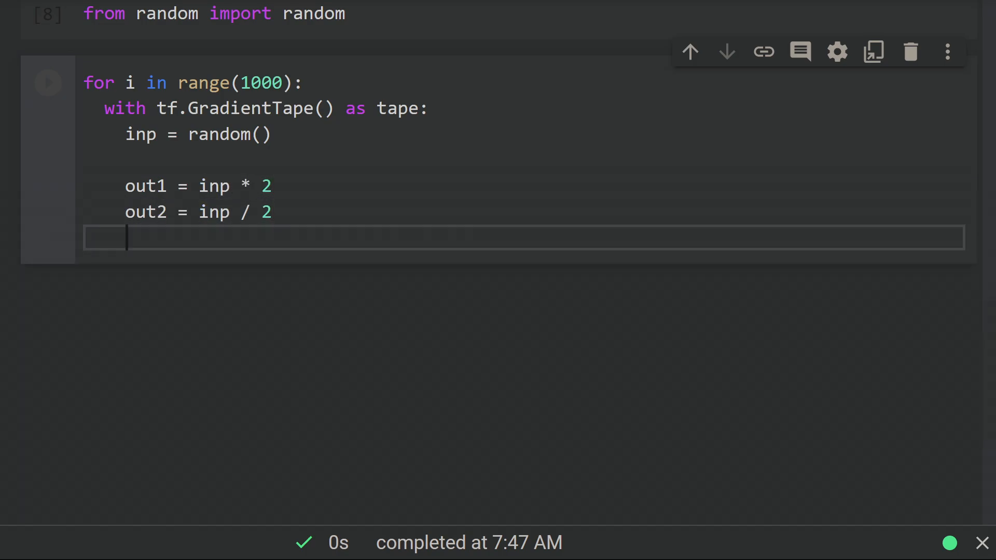
# Step: Predict both heads for the input and compute the two absolute-error losses
pyautogui.write('pred1, pred2 =')
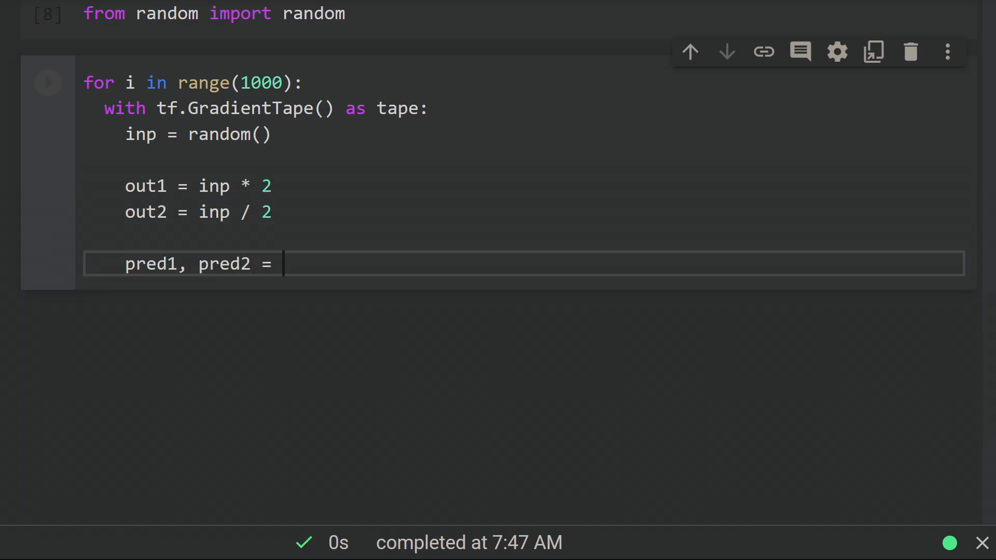
pyautogui.write('model(np.array([[inp]]))')
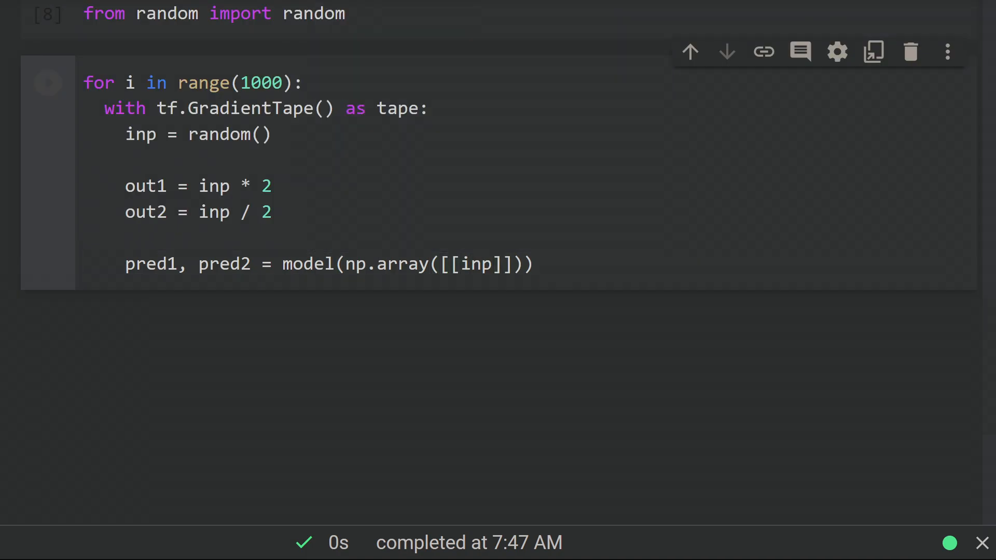
pyautogui.write('loss1 = (out - pred1)**2')
pyautogui.write('loss2 = tf.math.a')
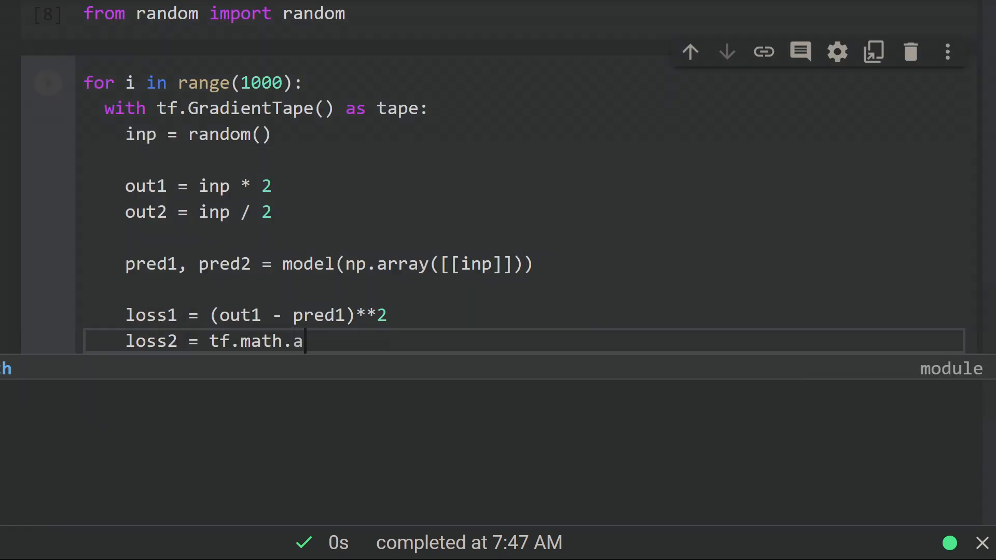
pyautogui.write('bs(out2 - pred2)')
pyautogui.write('print(loss')
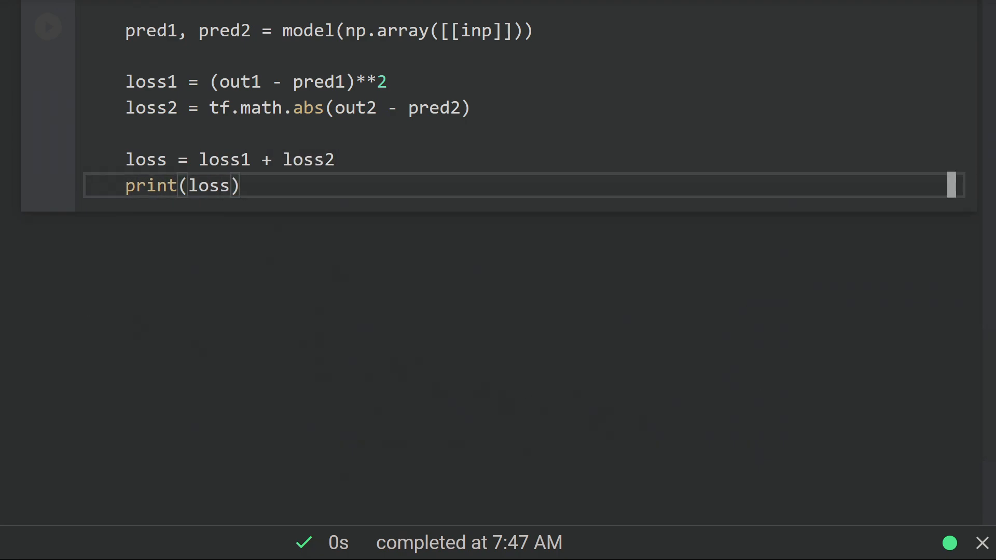
# Step: Compute gradients over tape.watched_variables() and start passing them to apply_gradients
pyautogui.write('gradient')
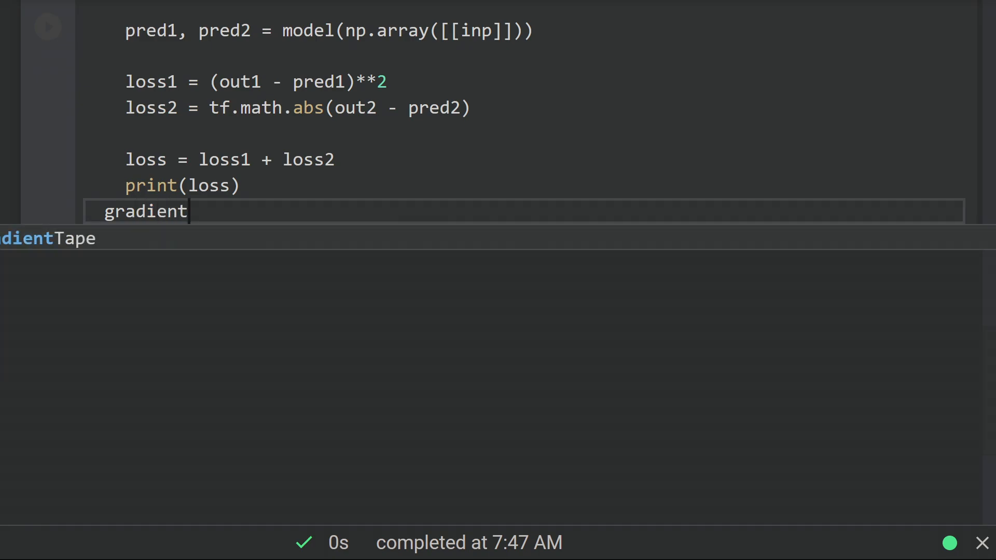
pyautogui.write('s = tape')
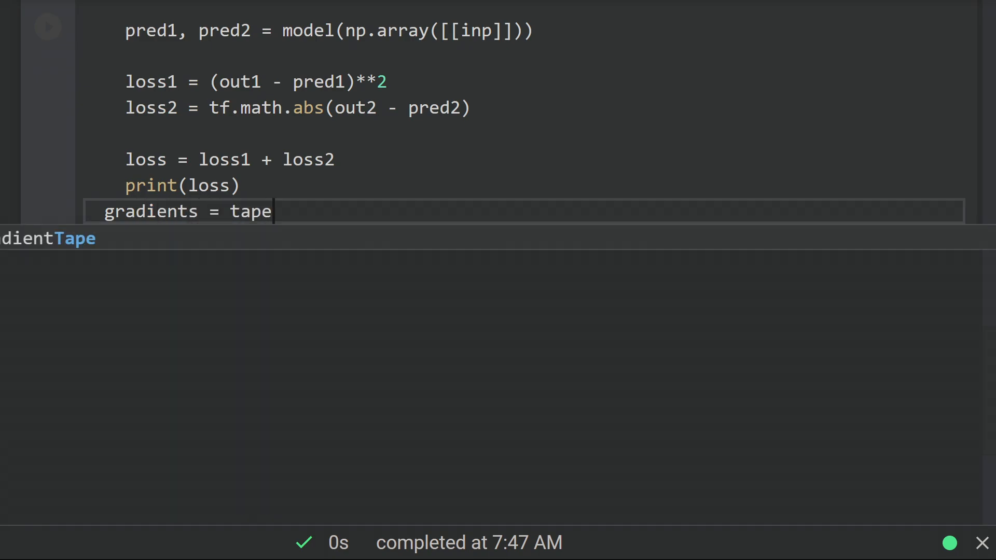
pyautogui.write('.grandient()')
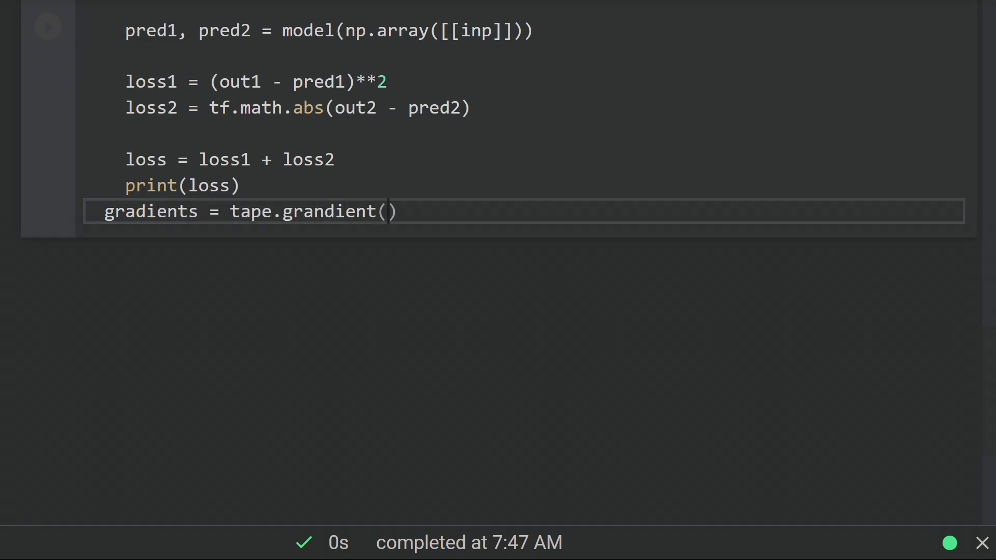
pyautogui.write('loss,')
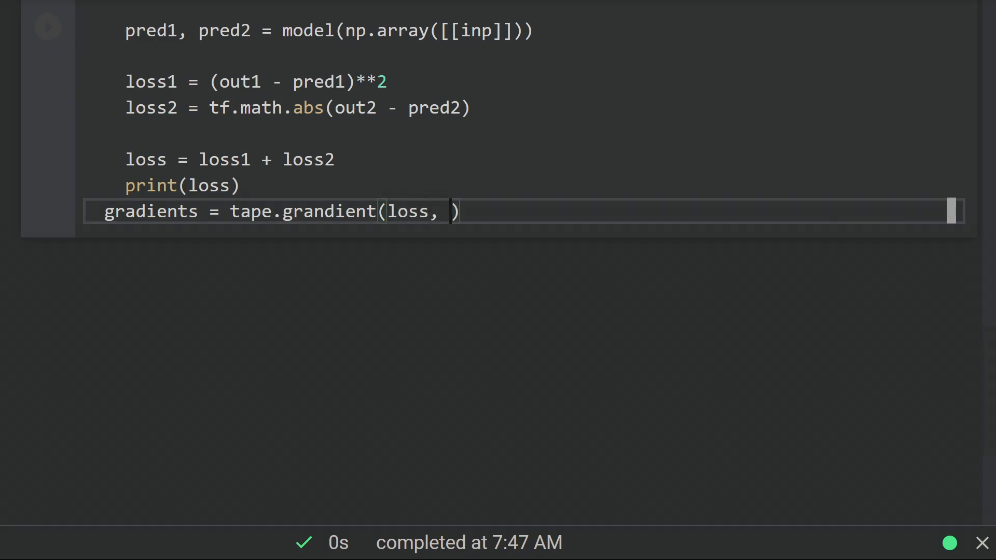
pyautogui.write('t')
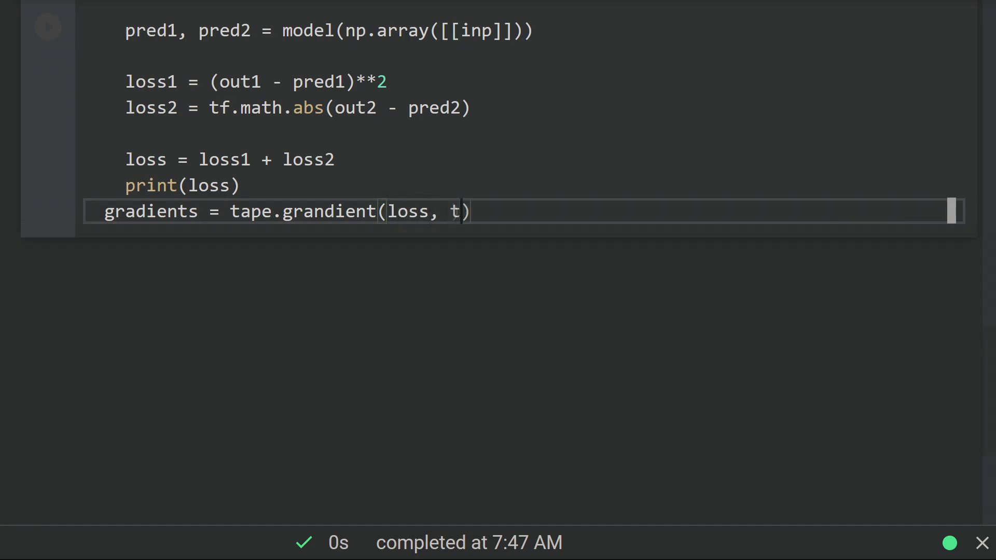
pyautogui.write('ape.watched')
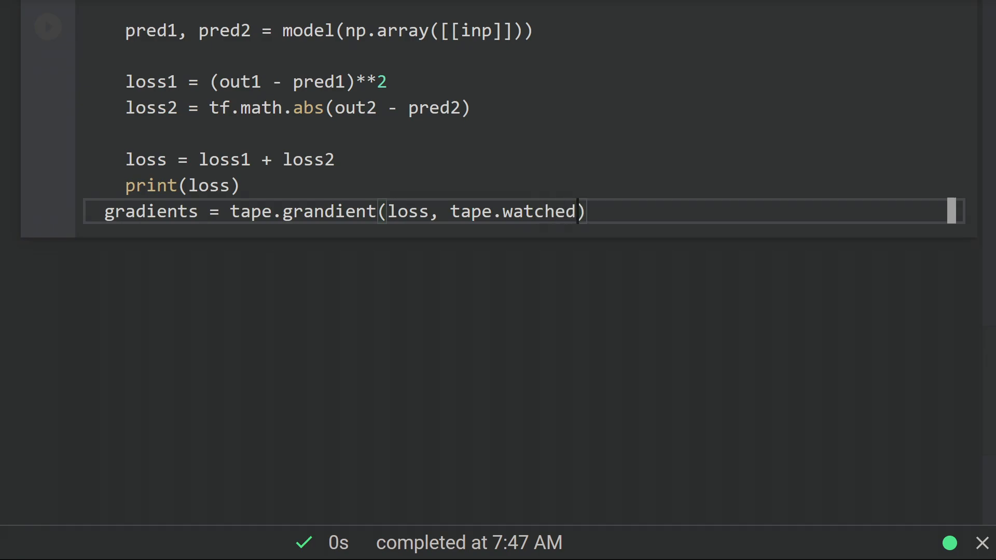
pyautogui.write('_variables()')
pyautogui.write('opt.apply_gradients()')
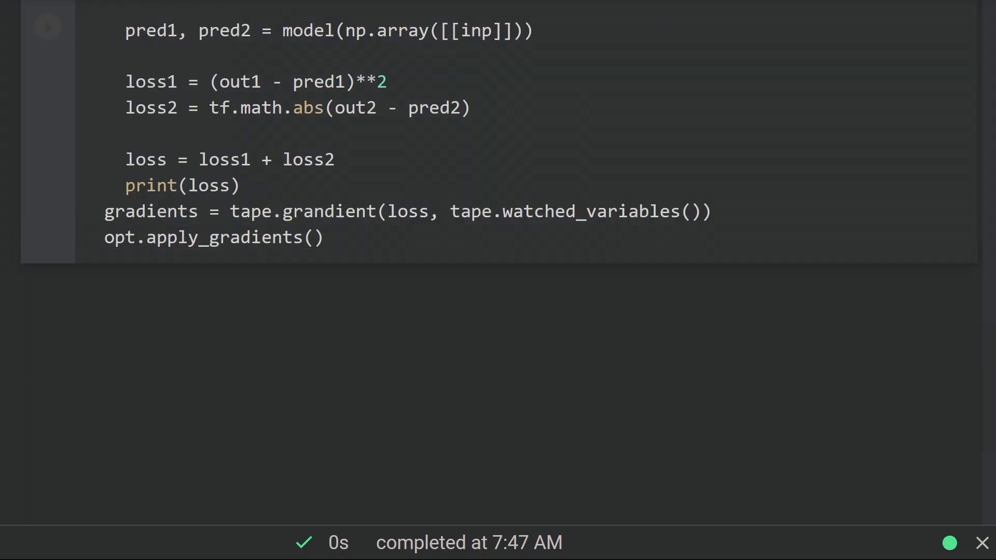
pyautogui.moveTo(210, 237)
pyautogui.write('gradients, ')
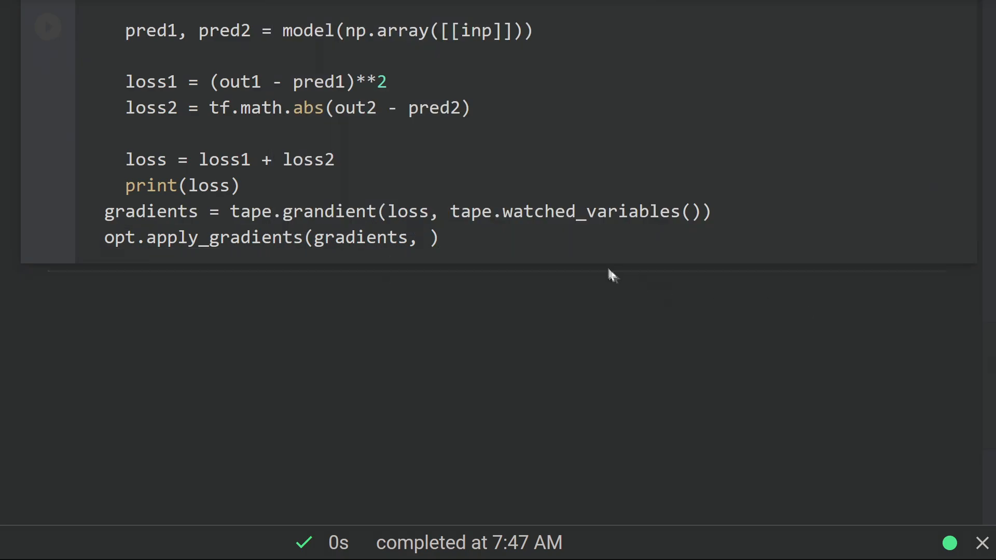
pyautogui.write('tape.watched_var')
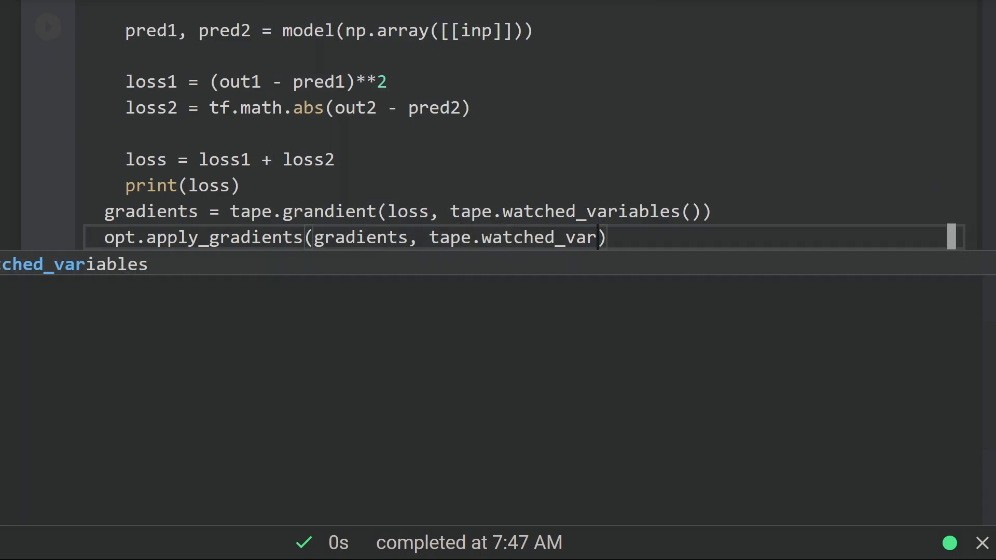
# Step: Correct grandient to gradient, wrap the apply_gradients arguments in zip(), and rerun training
pyautogui.click(48, 26)
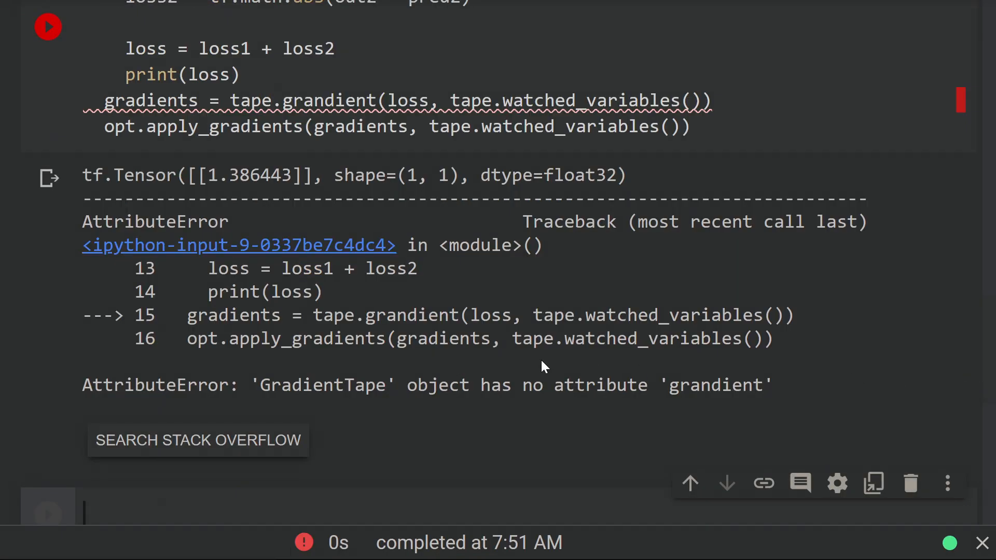
pyautogui.moveTo(440, 373)
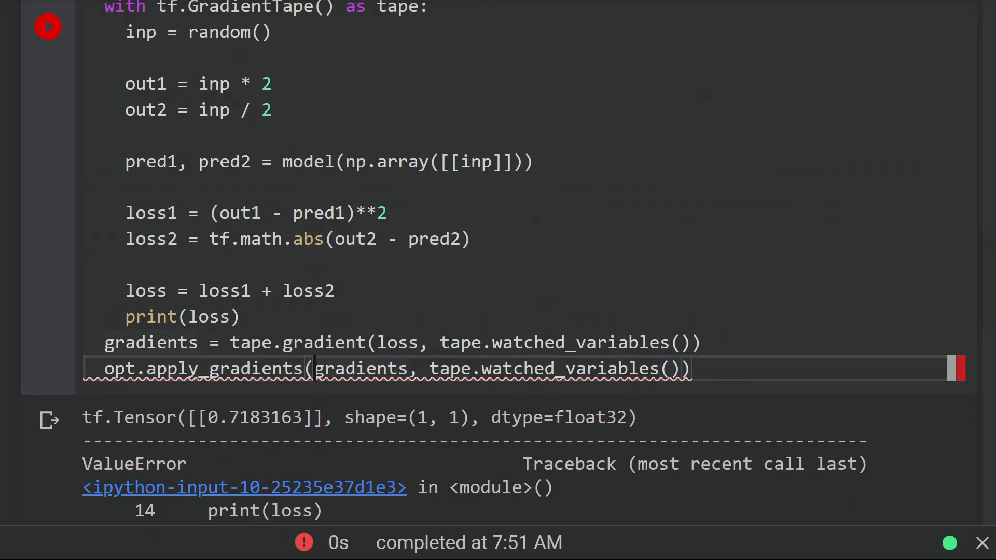
pyautogui.write('zip(')
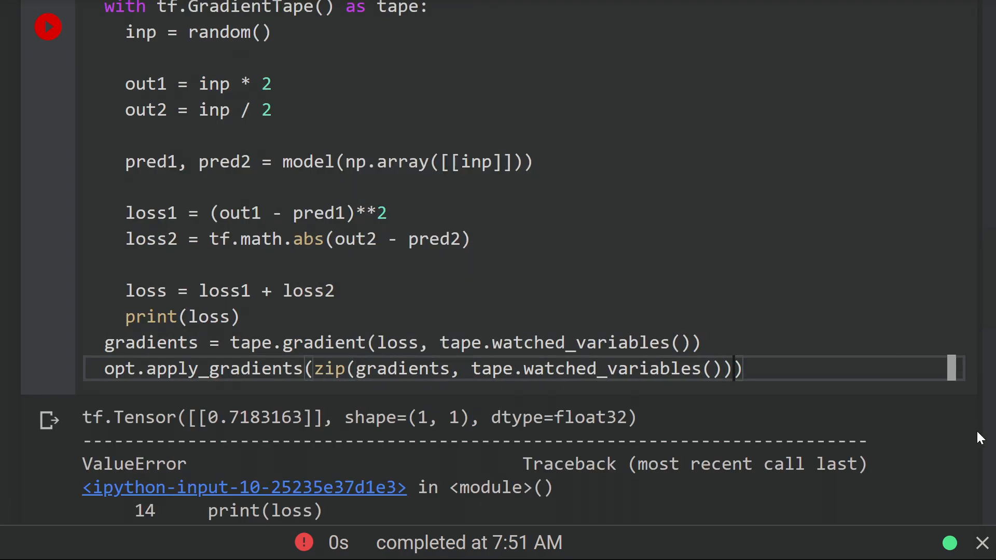
pyautogui.click(48, 26)
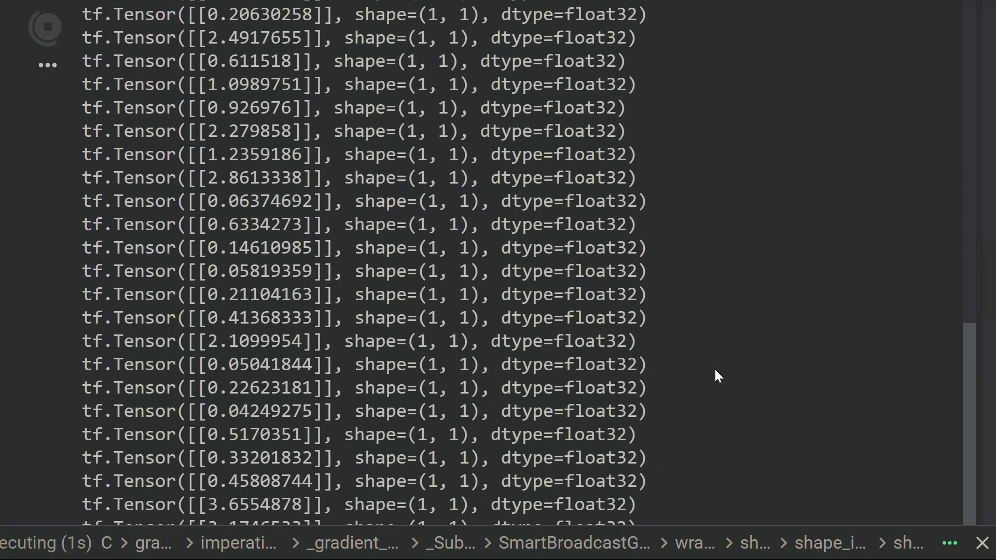
pyautogui.scroll(-3)
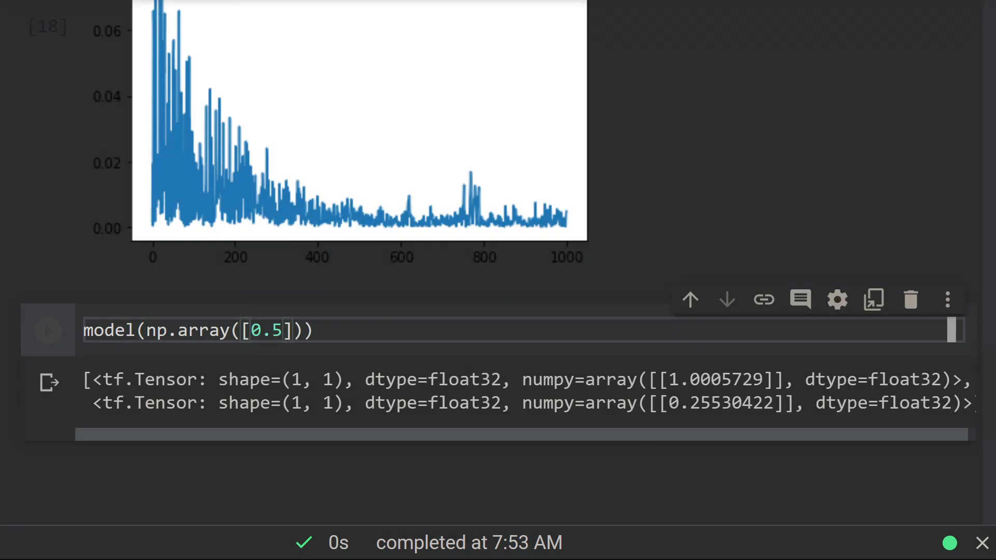
pyautogui.doubleClick(715, 380)
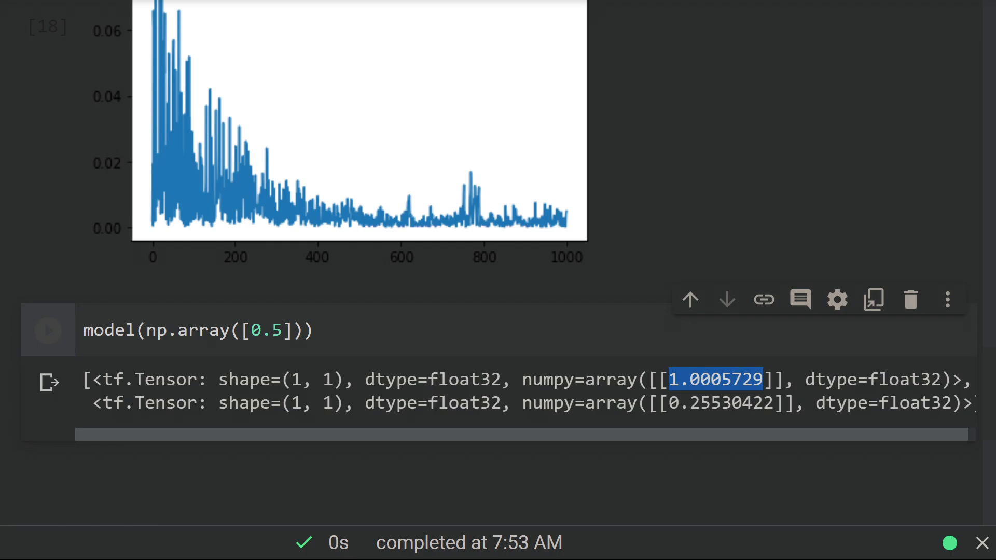
pyautogui.doubleClick(720, 404)
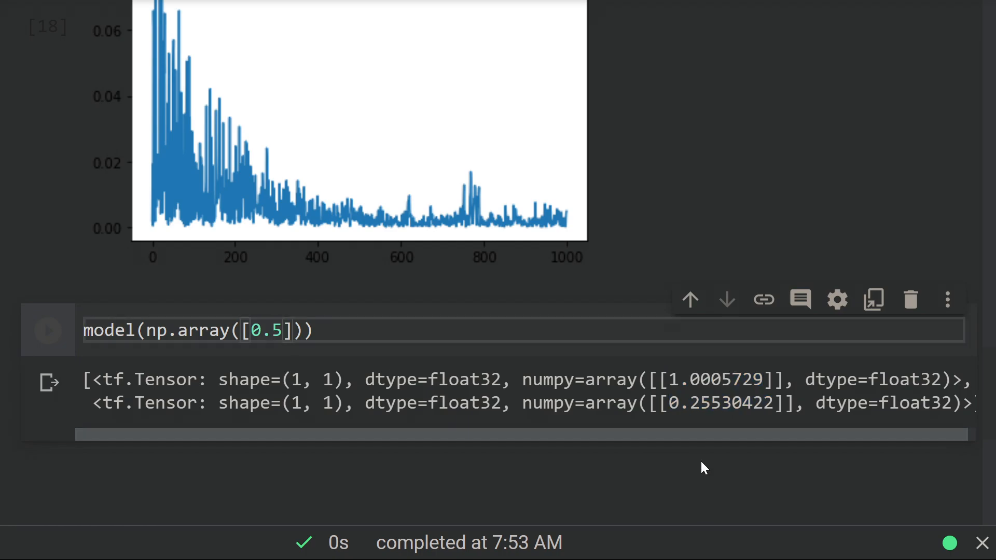
pyautogui.moveTo(707, 470)
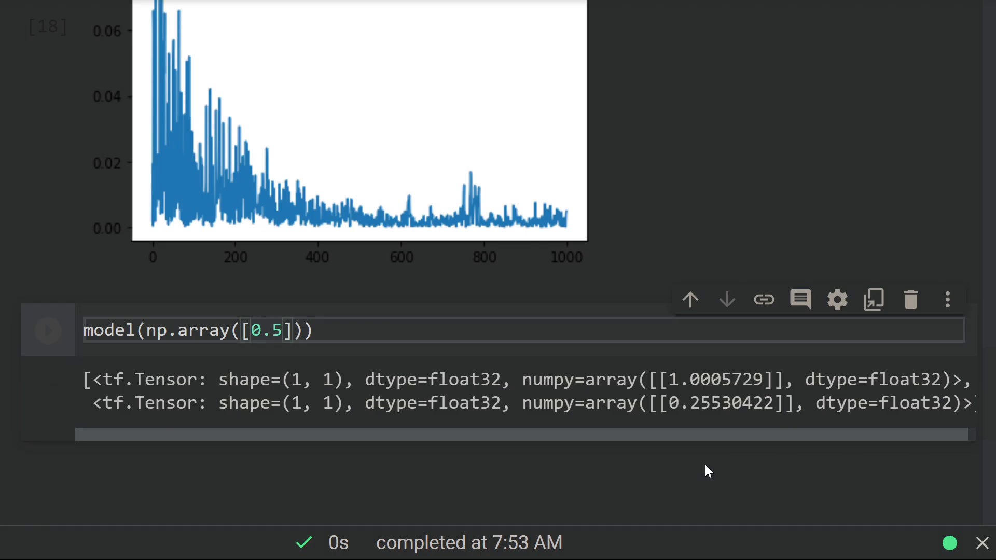
pyautogui.scroll(3)
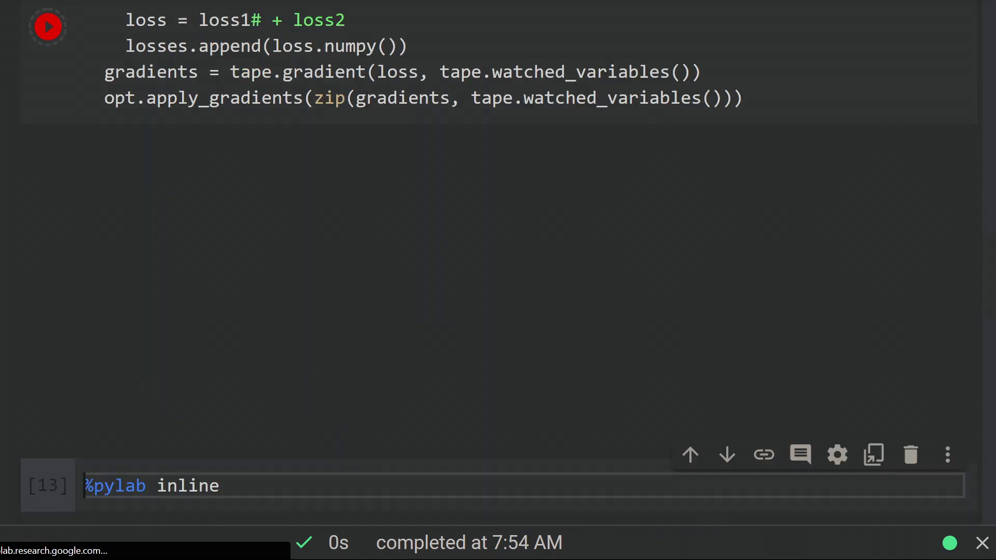
# Step: Run the pylab inline setup cell, then rerun it
pyautogui.click(46, 26)
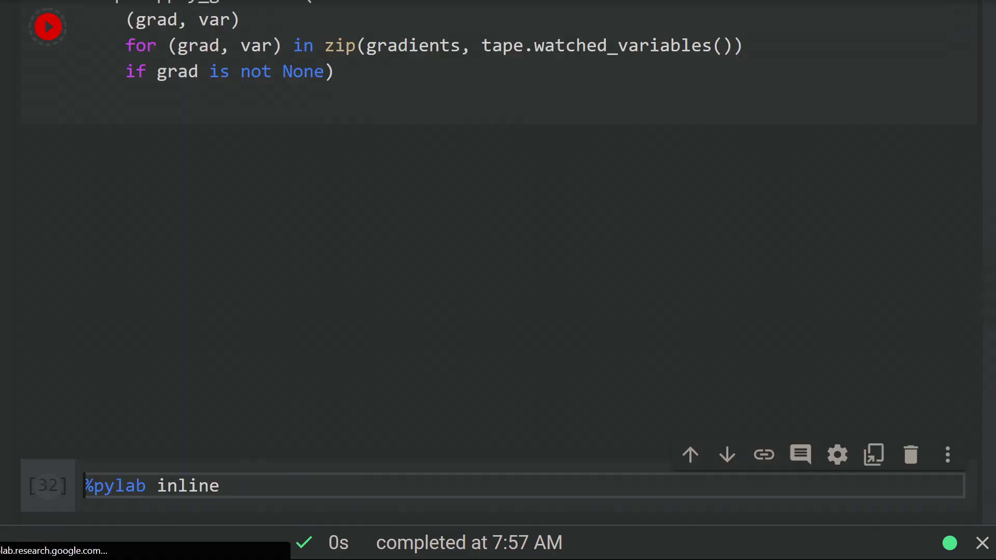
pyautogui.click(46, 27)
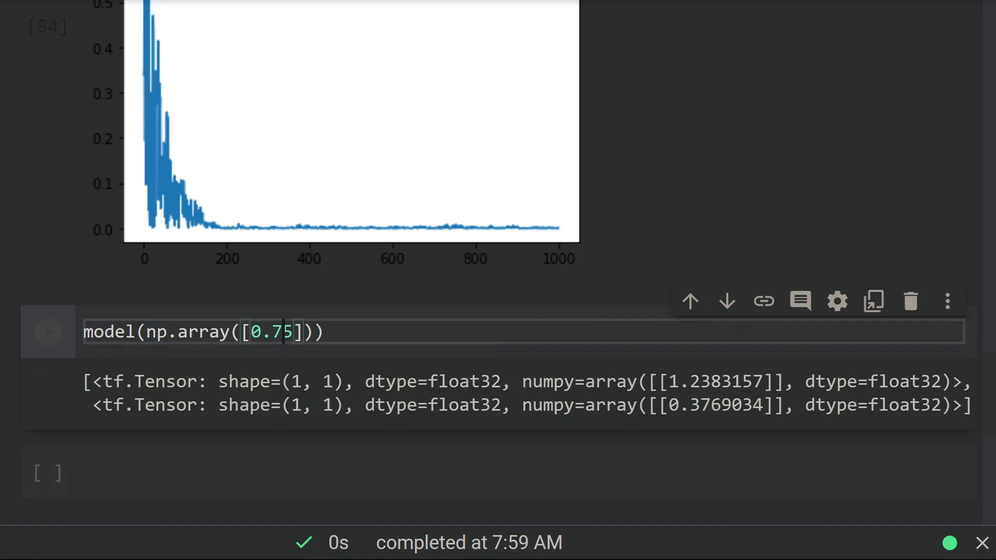
pyautogui.moveTo(660, 547)
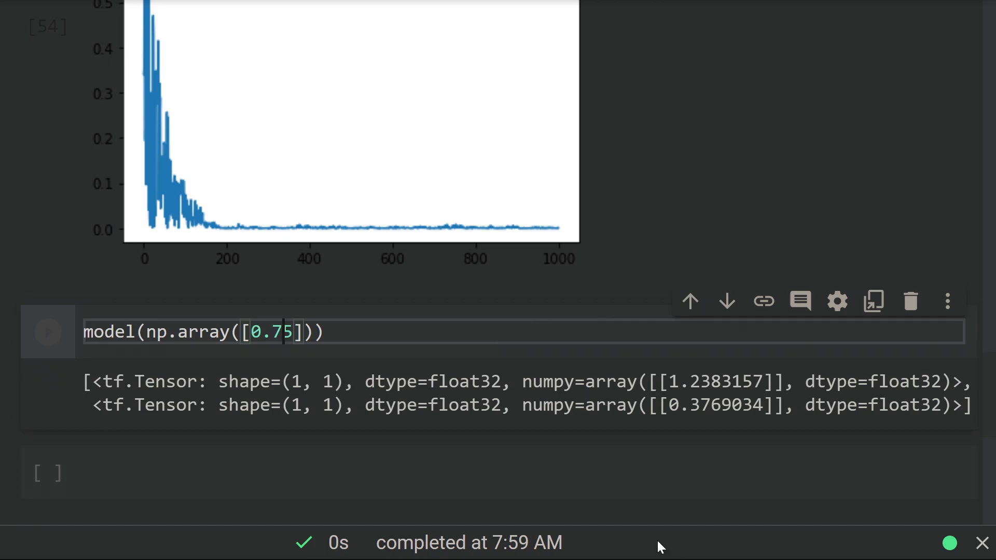
pyautogui.scroll(3)
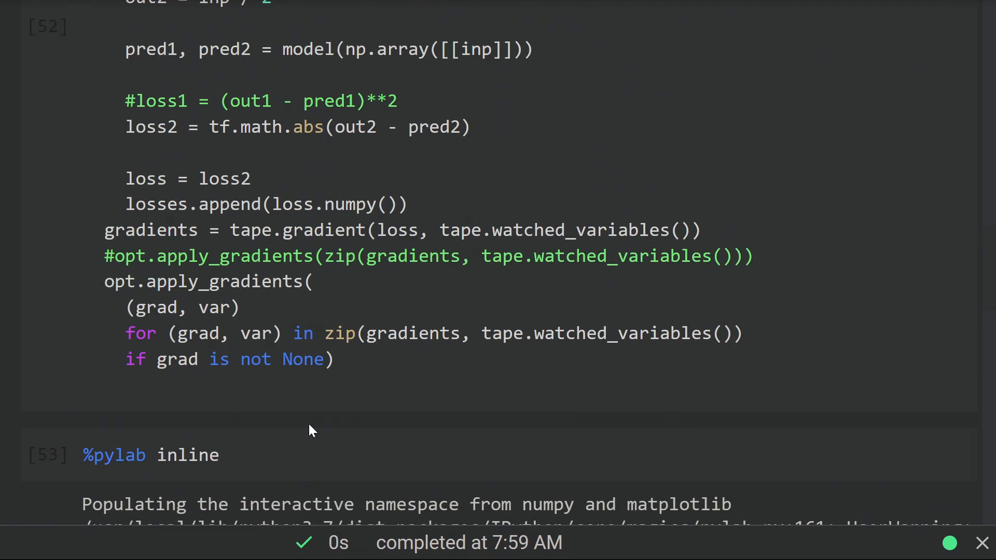
pyautogui.scroll(3)
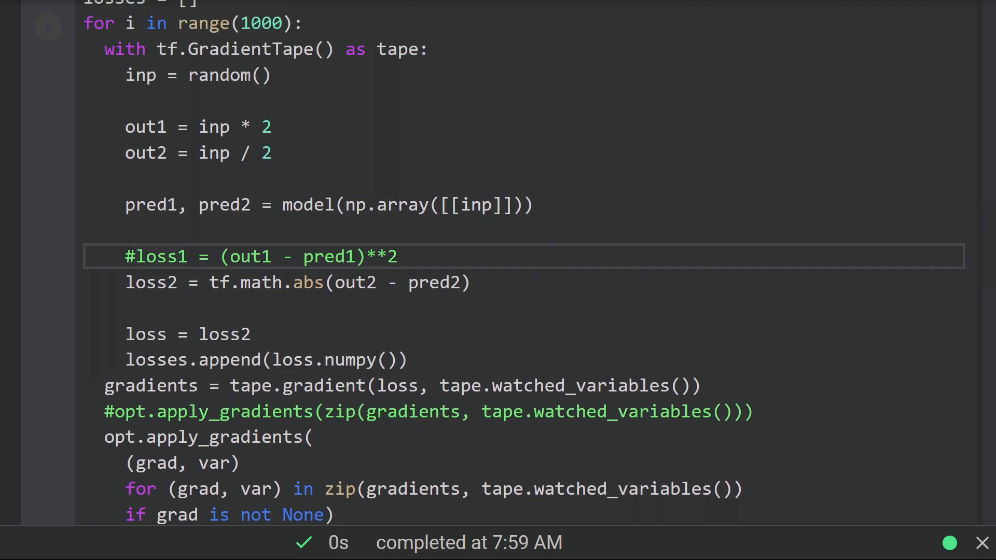